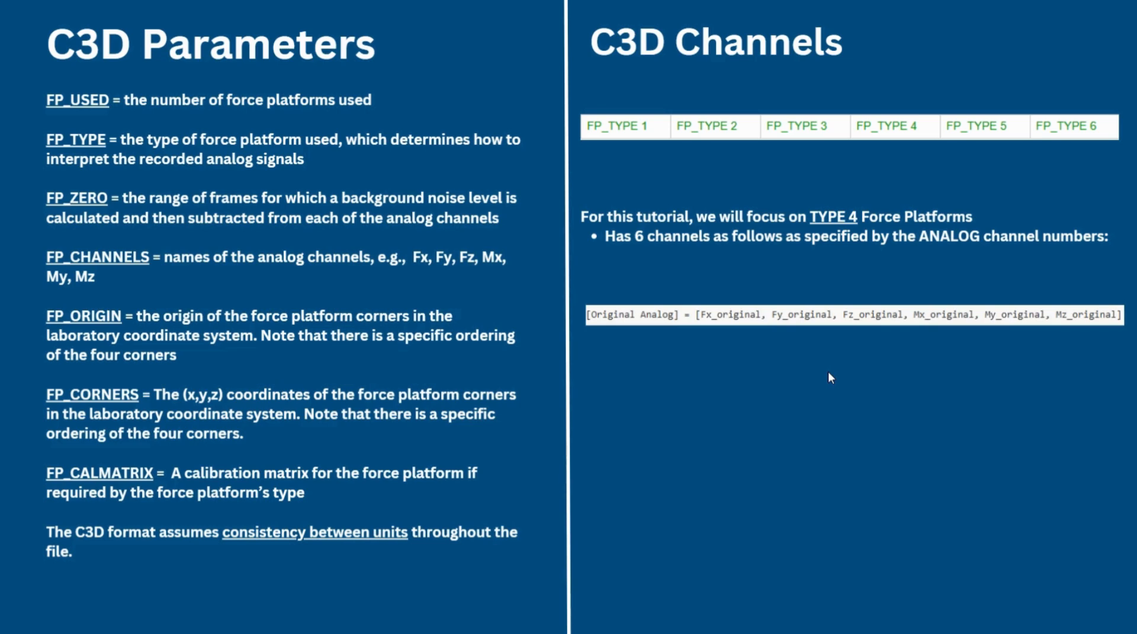
Step: Advance to the Kistler slide on computing force, COP and free moment
key("Right")
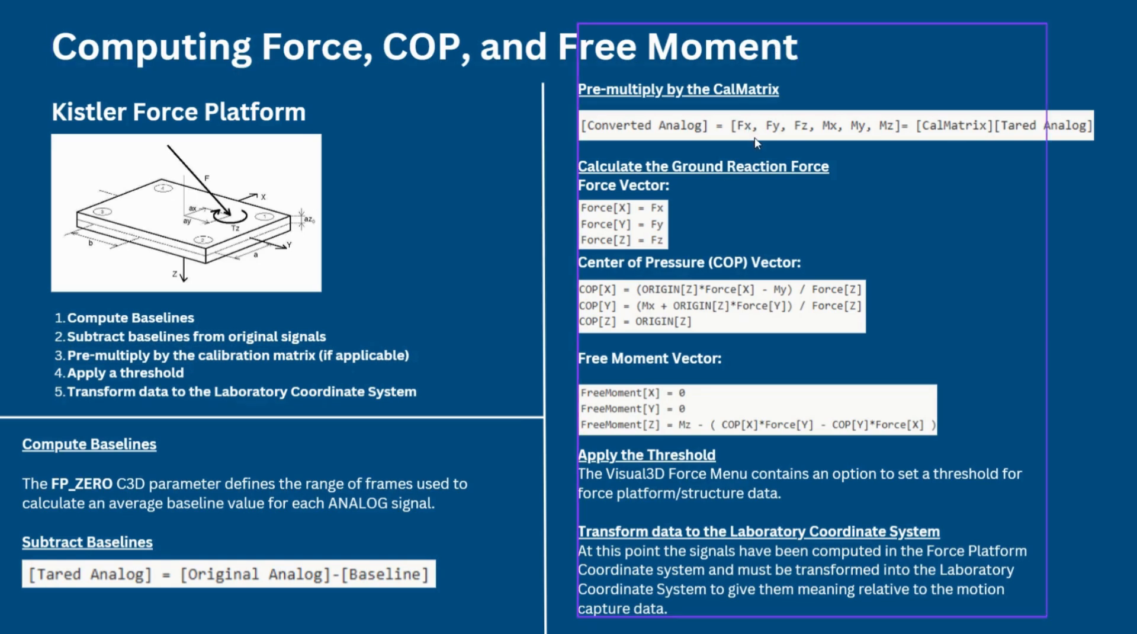
mouse_move(950, 137)
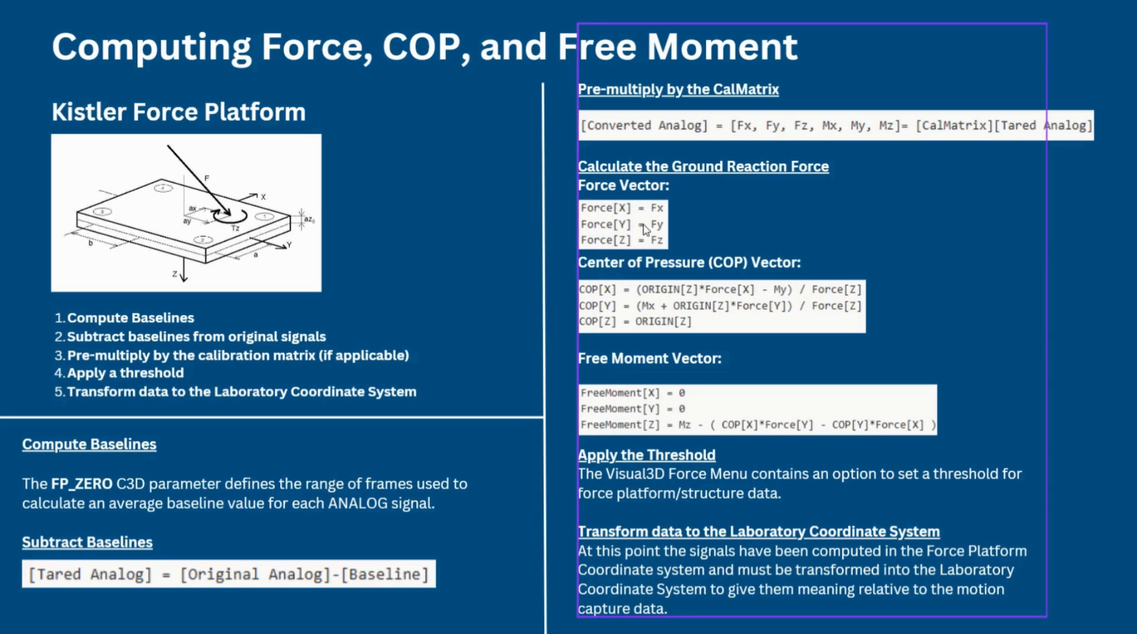
mouse_move(669, 424)
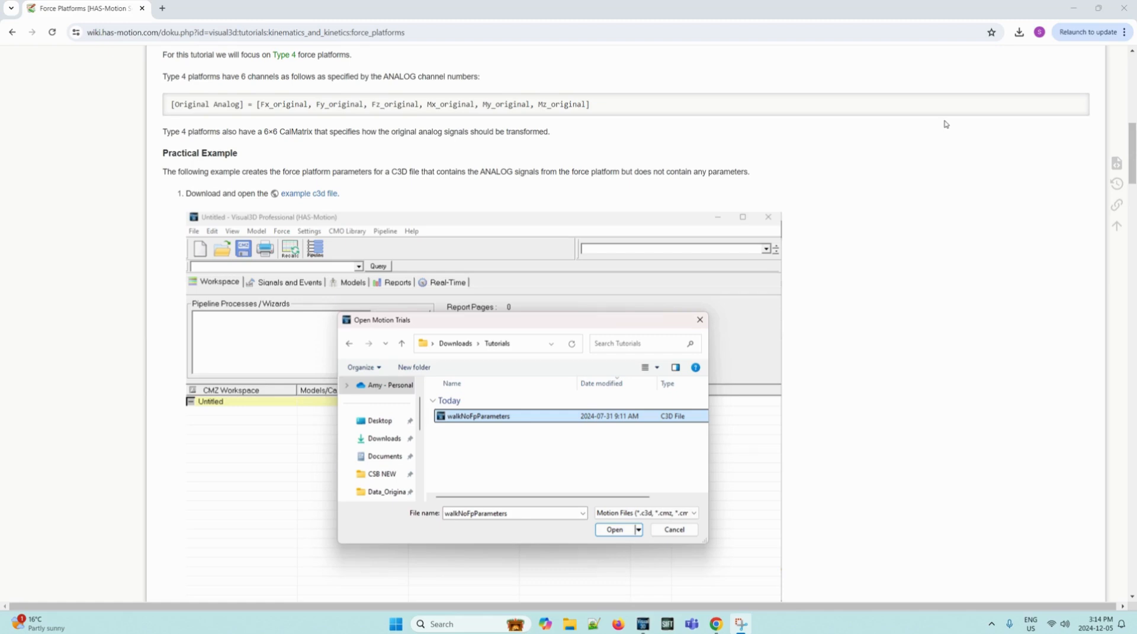
mouse_move(903, 157)
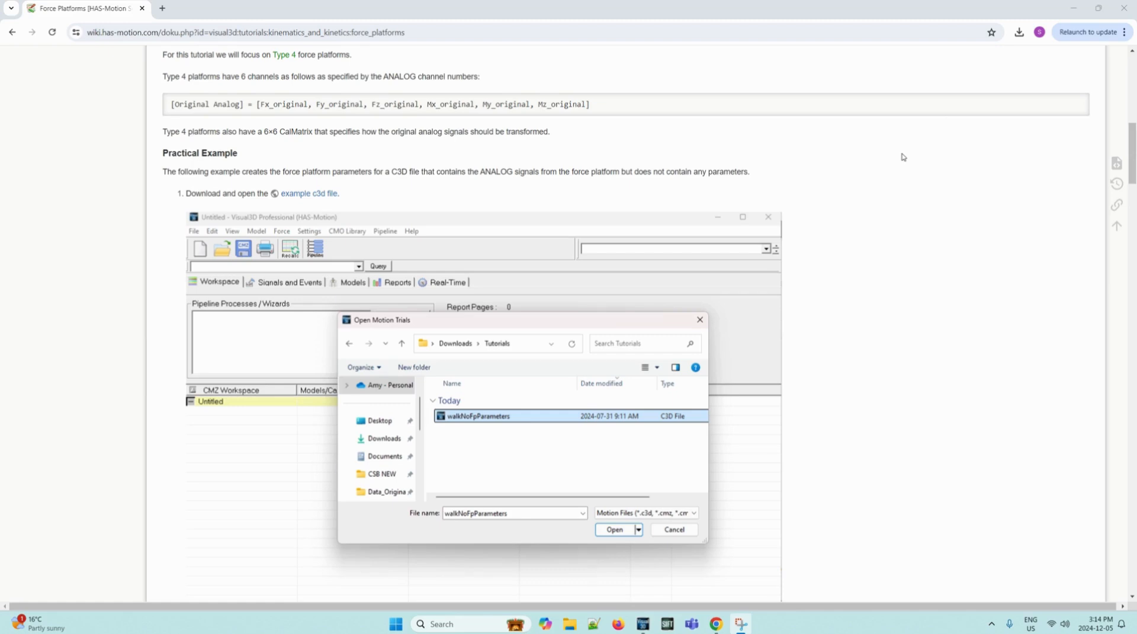
mouse_move(924, 136)
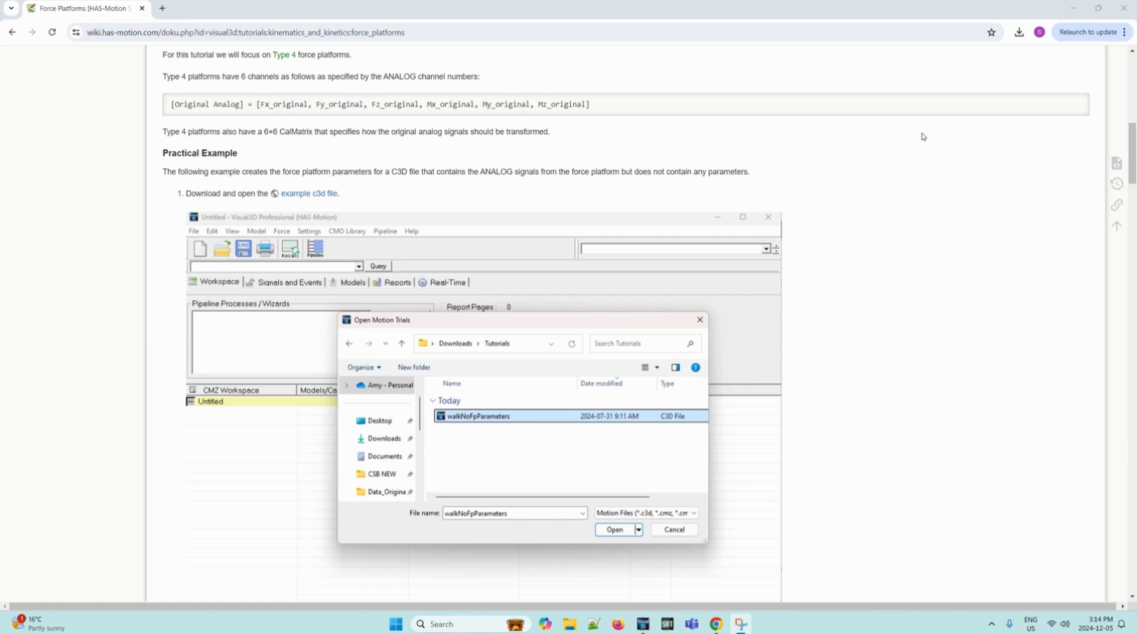
mouse_move(773, 161)
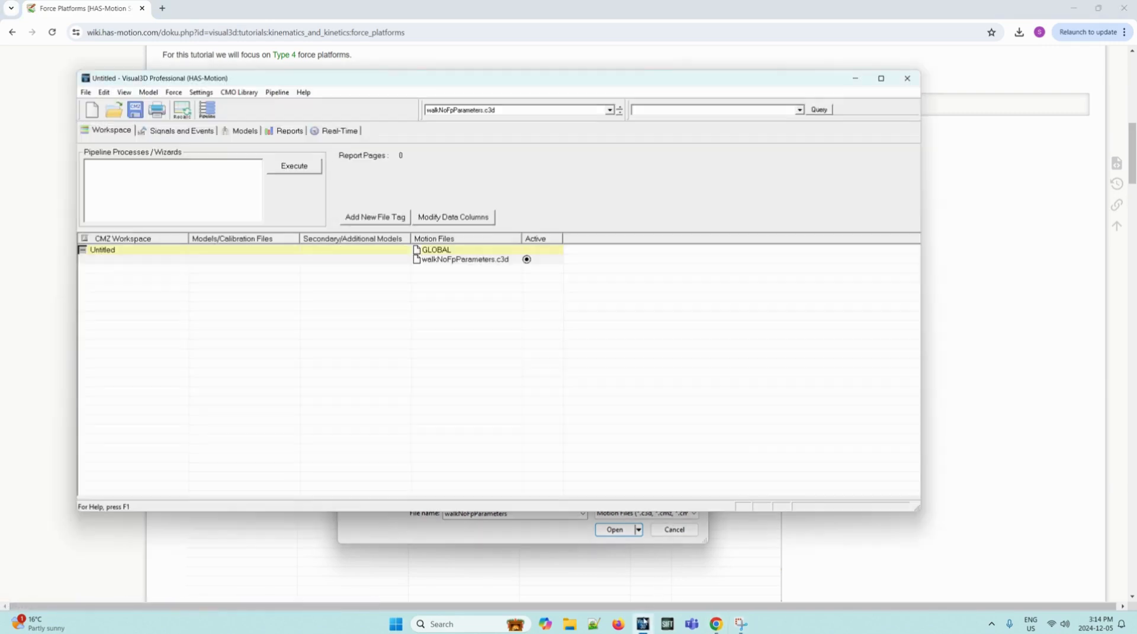
mouse_move(375, 253)
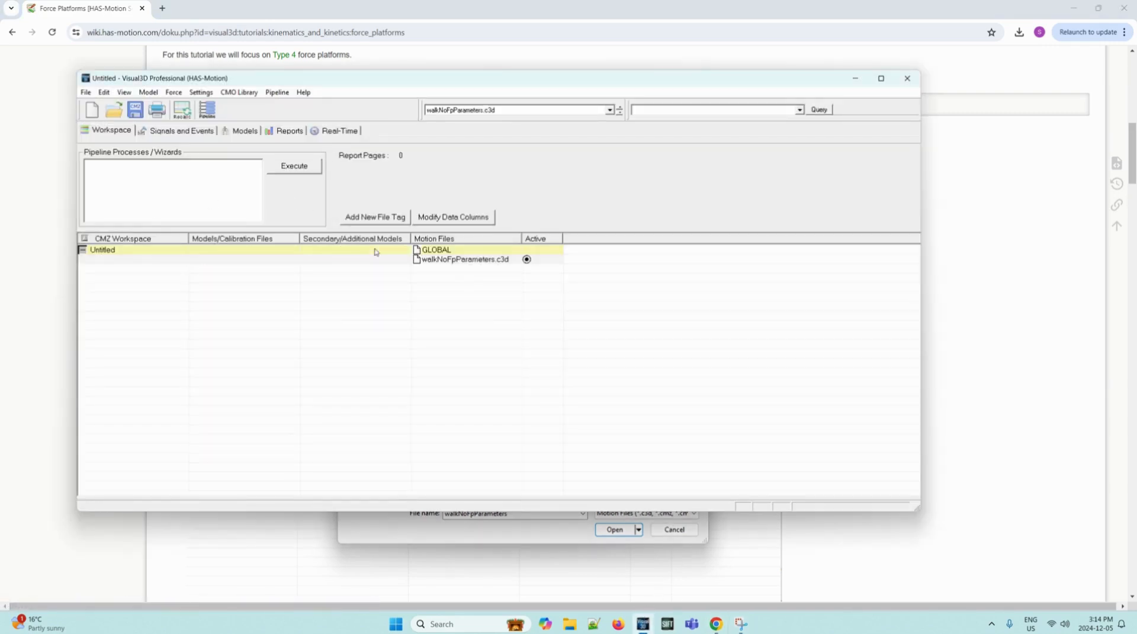
mouse_move(507, 302)
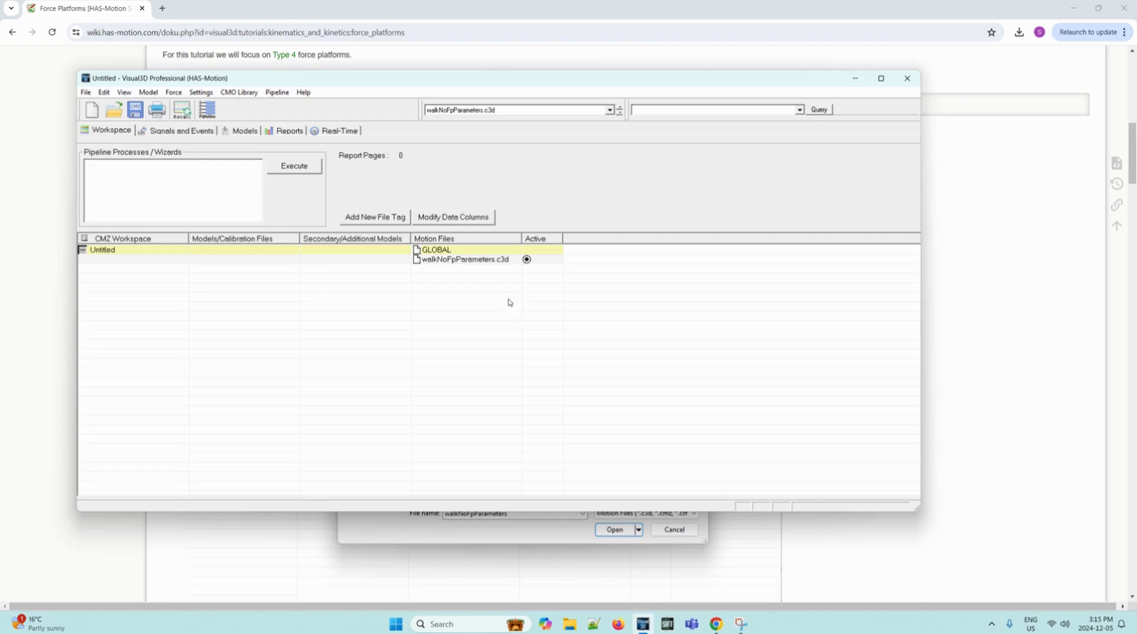
mouse_move(452, 287)
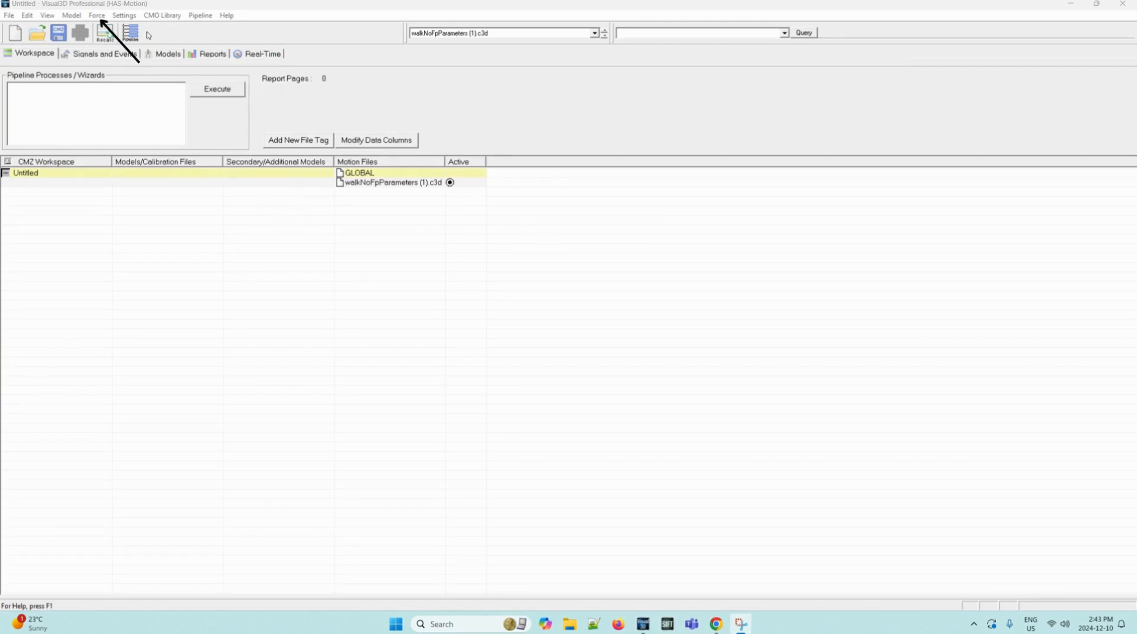
Step: Open Modify Force Platform Parameters from the Force menu
left_click(95, 14)
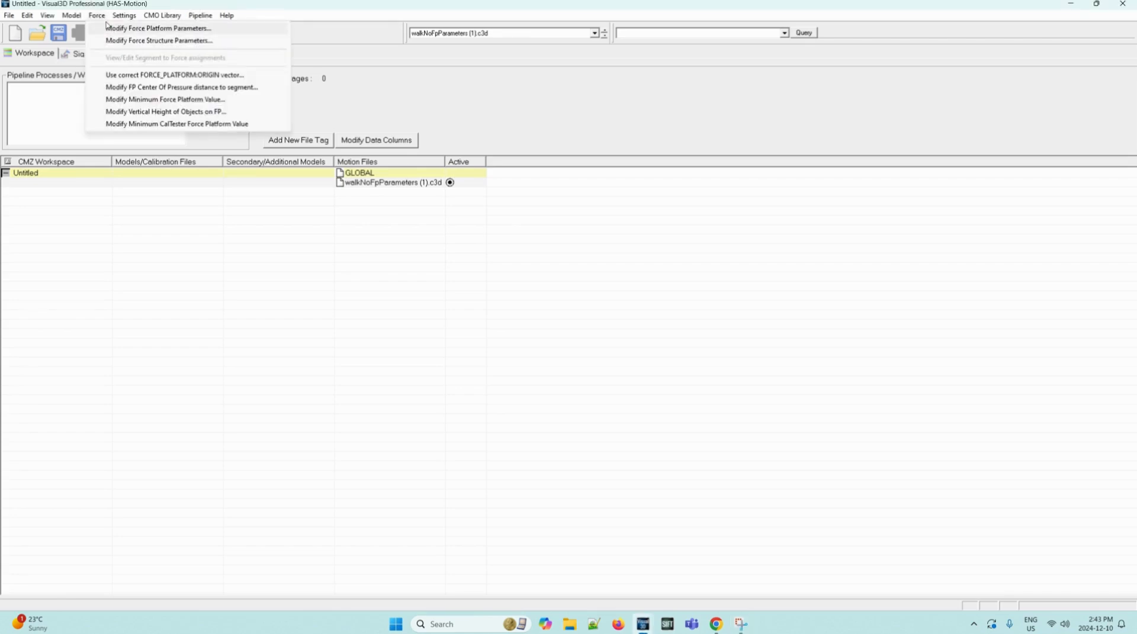
left_click(158, 27)
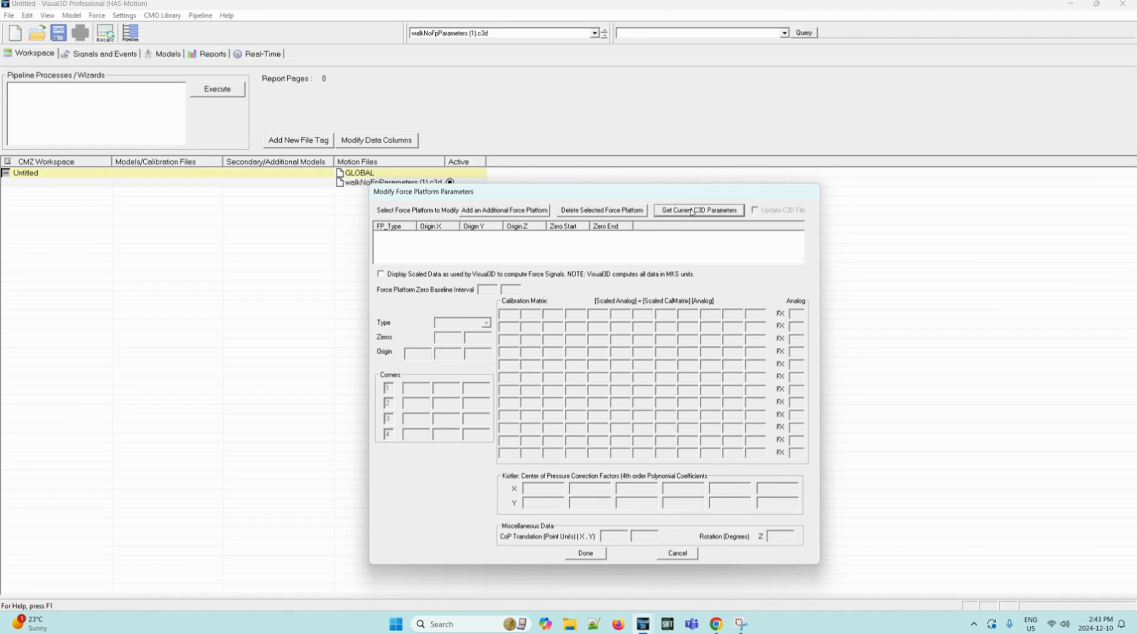
mouse_move(736, 322)
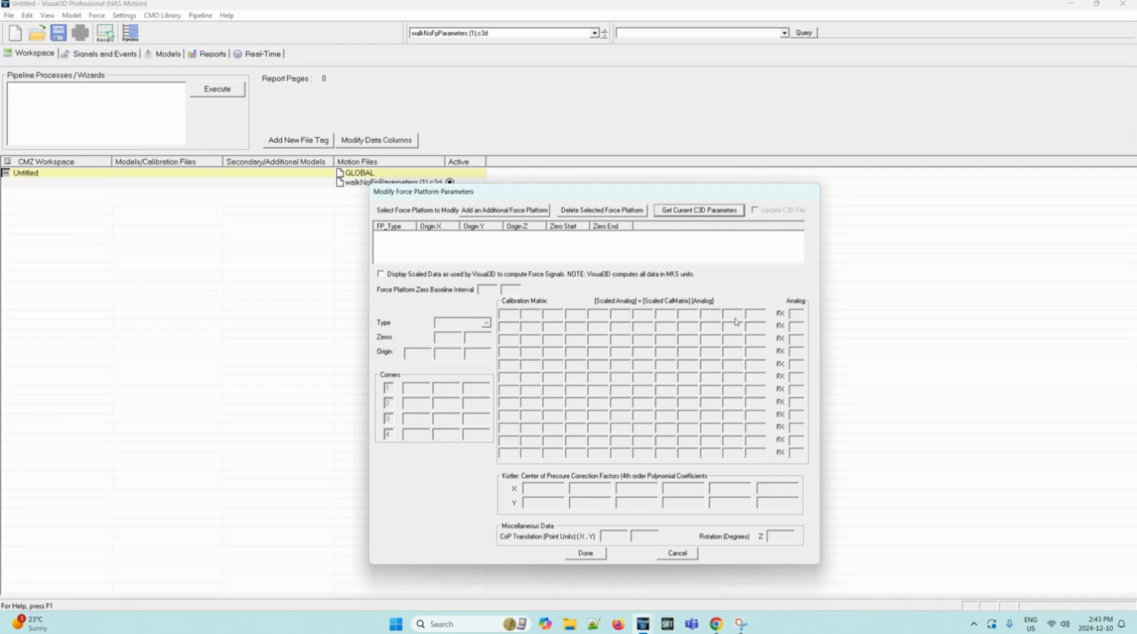
mouse_move(520, 210)
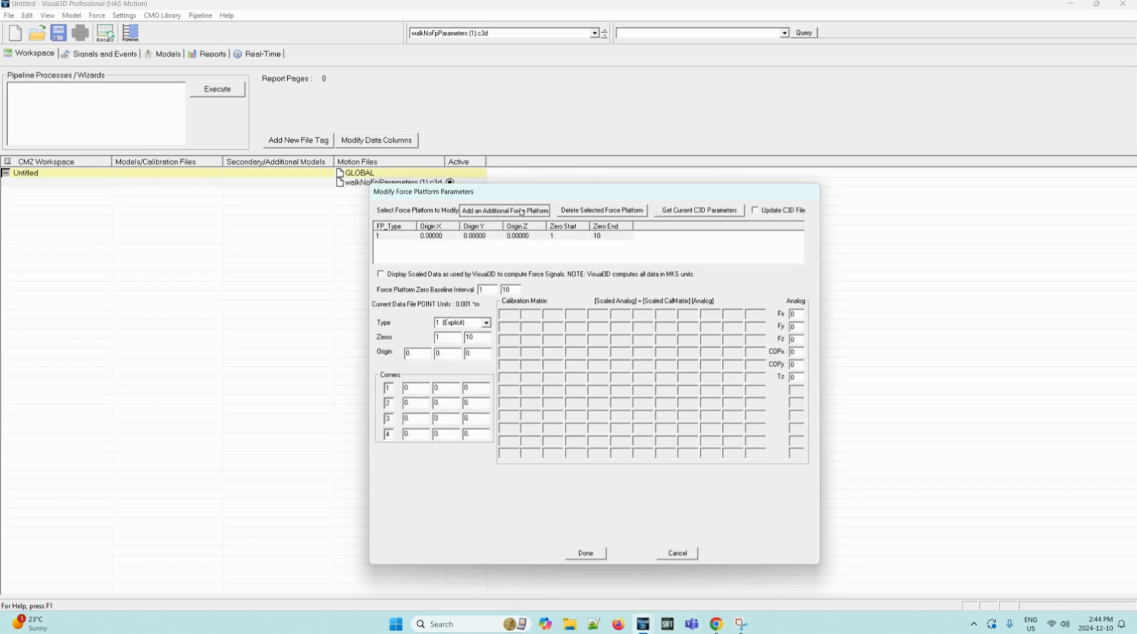
Step: Close the Modify Force Platform Parameters dialog with Done
left_click(504, 210)
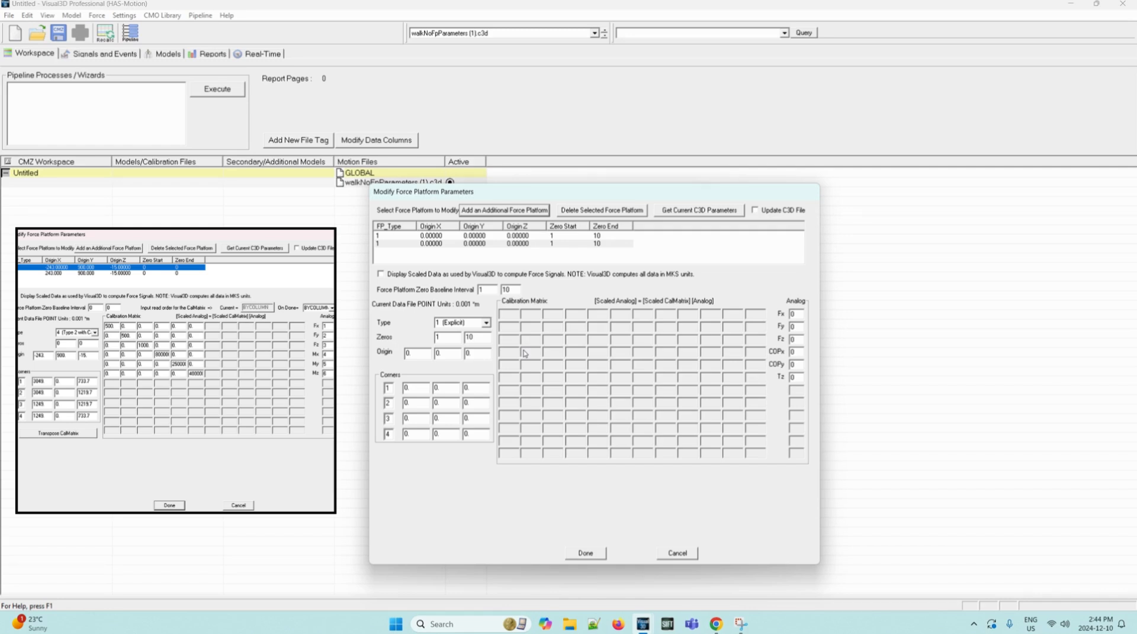
mouse_move(527, 351)
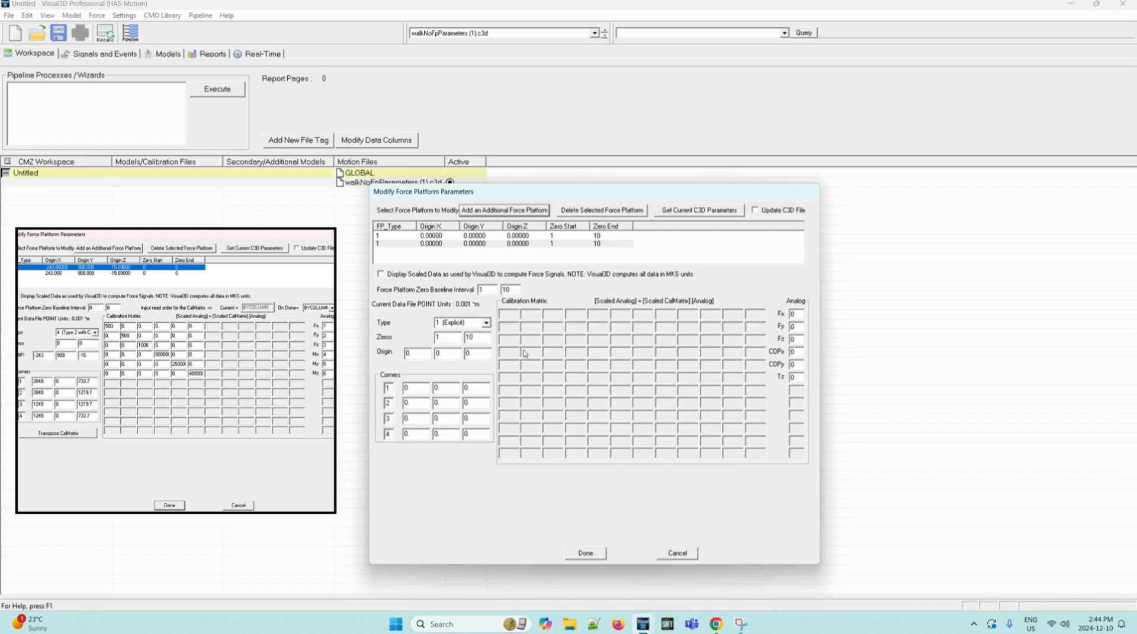
mouse_move(533, 349)
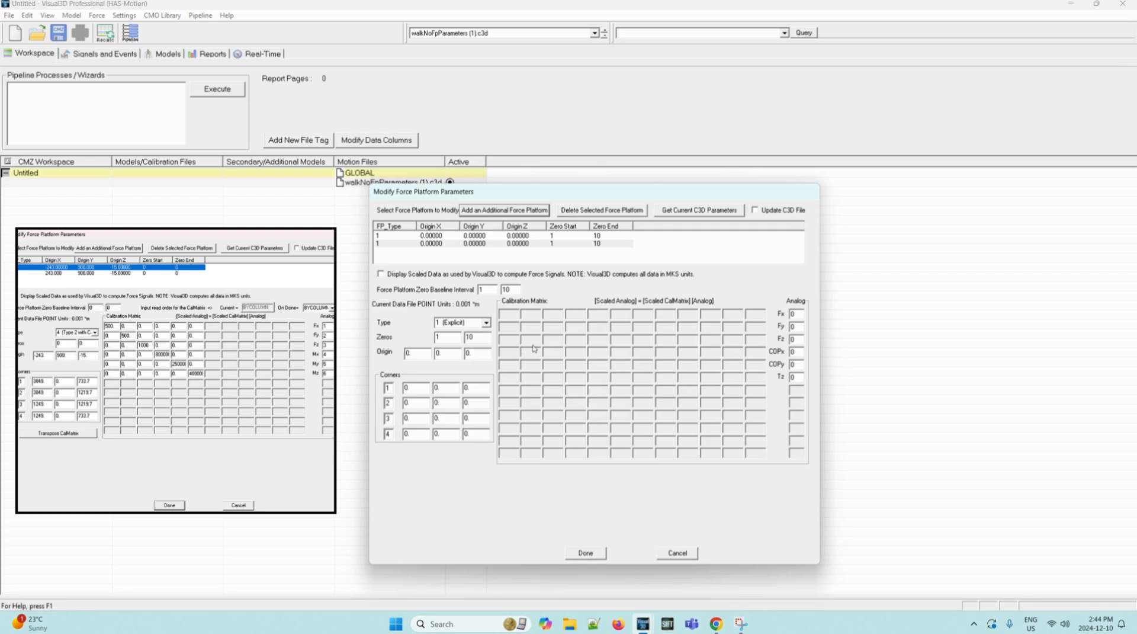
left_click(585, 552)
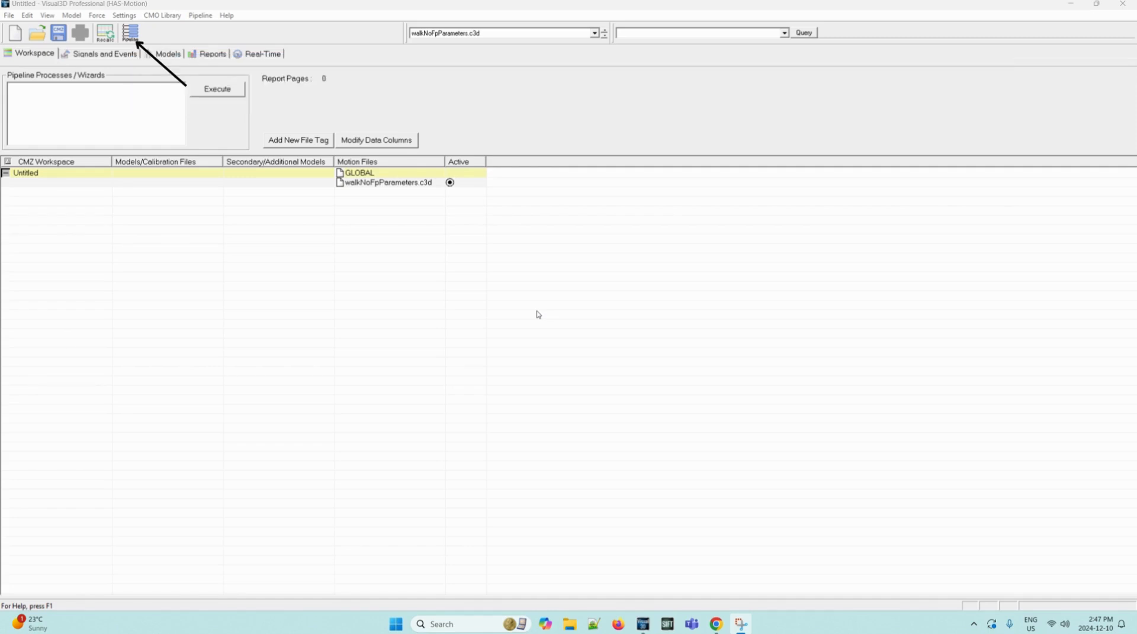
Step: Add Modify_Force_Platform_Parameters to a pipeline in Pipeline Workshop and execute it
left_click(129, 33)
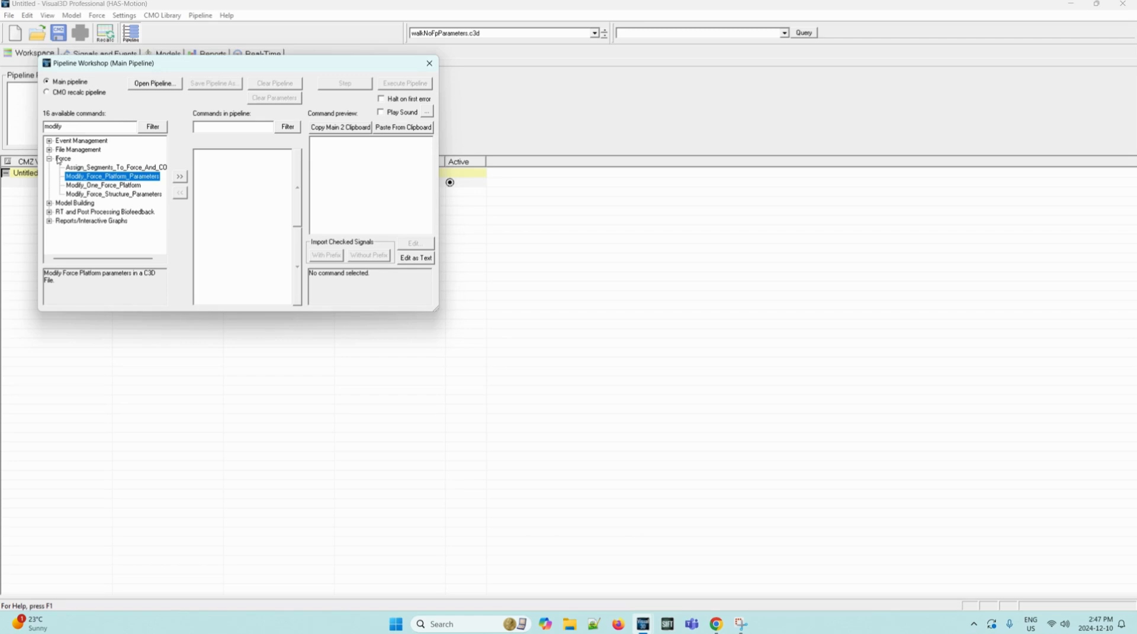
mouse_move(139, 185)
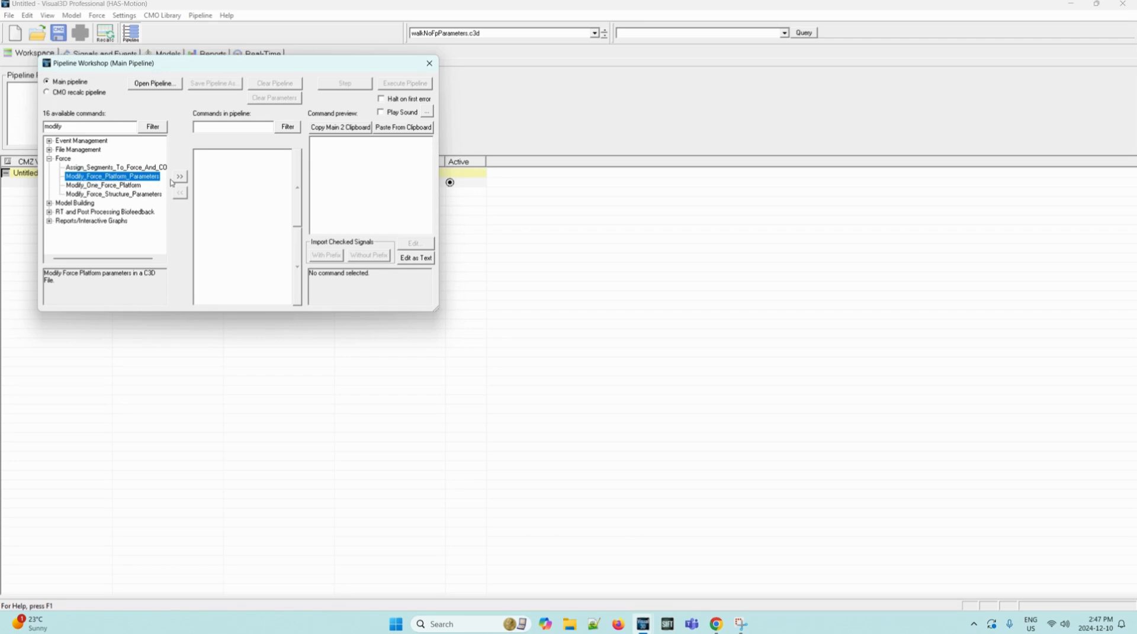
left_click(179, 175)
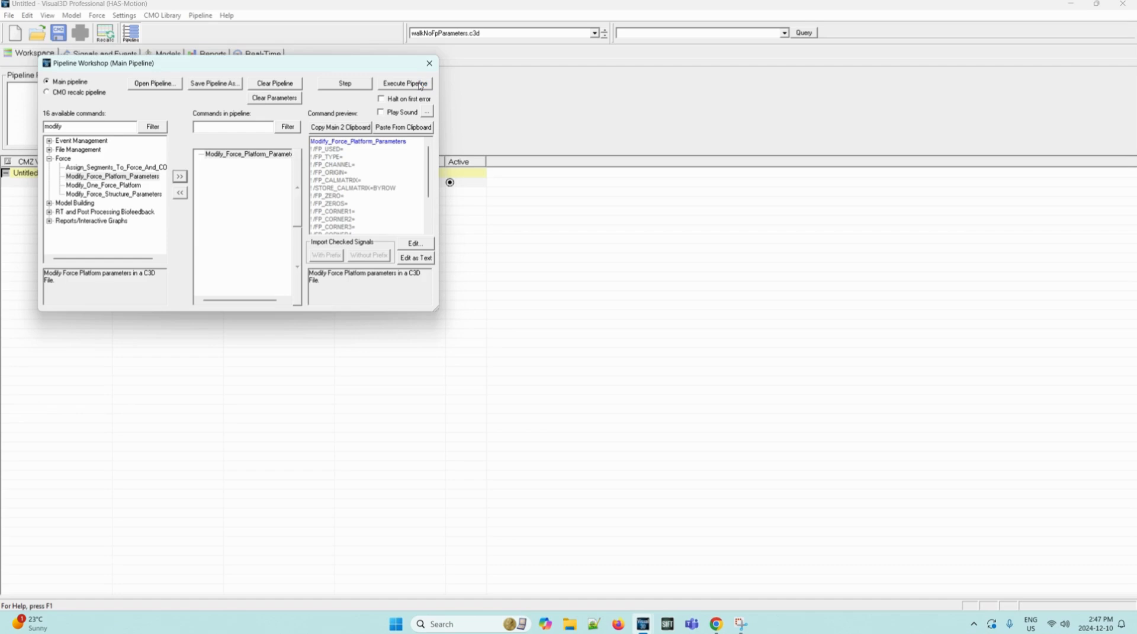
left_click(404, 82)
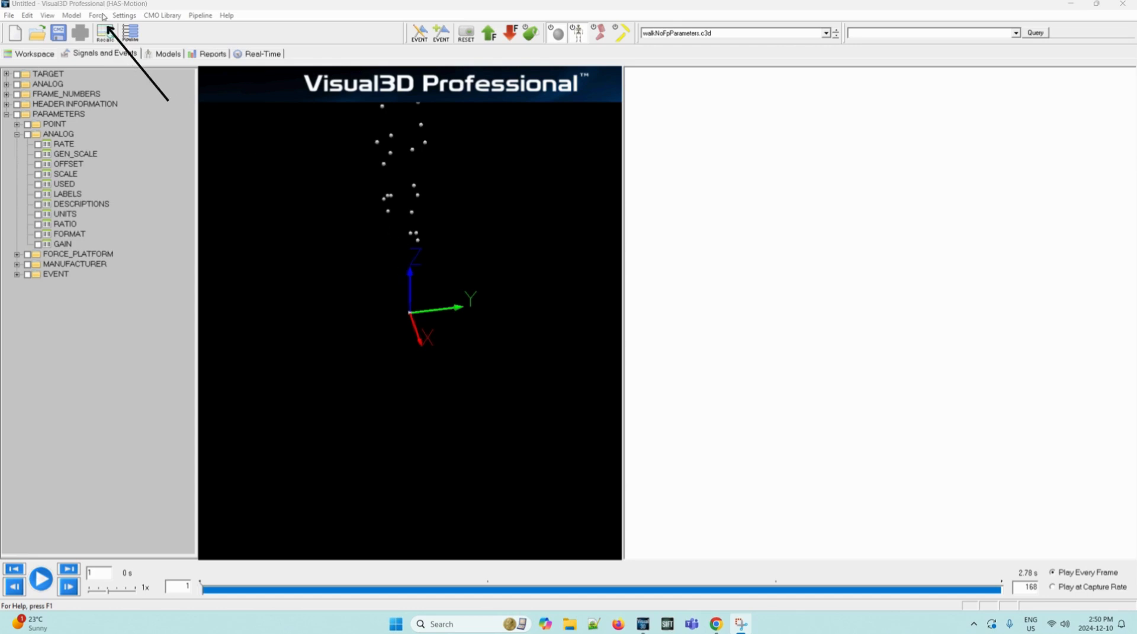
left_click(96, 14)
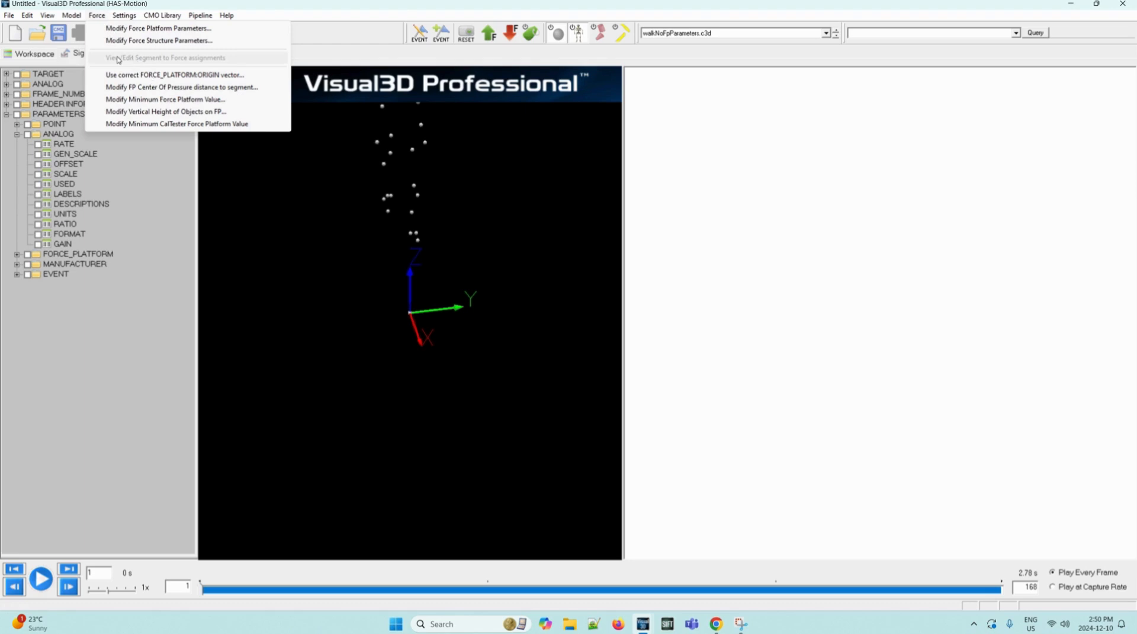
mouse_move(138, 110)
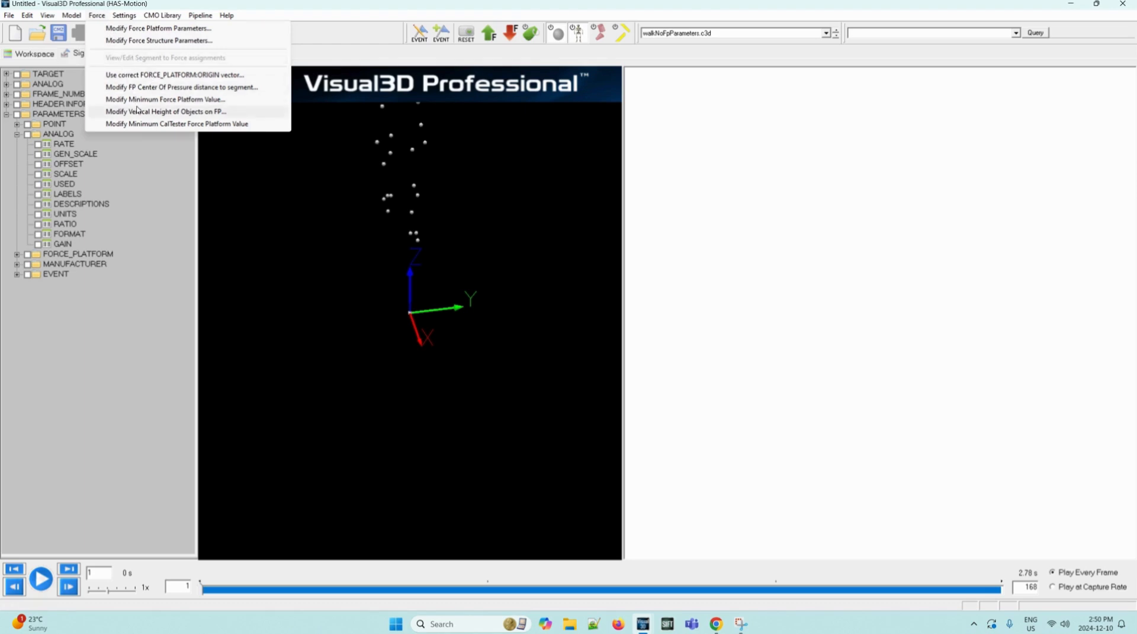
left_click(165, 99)
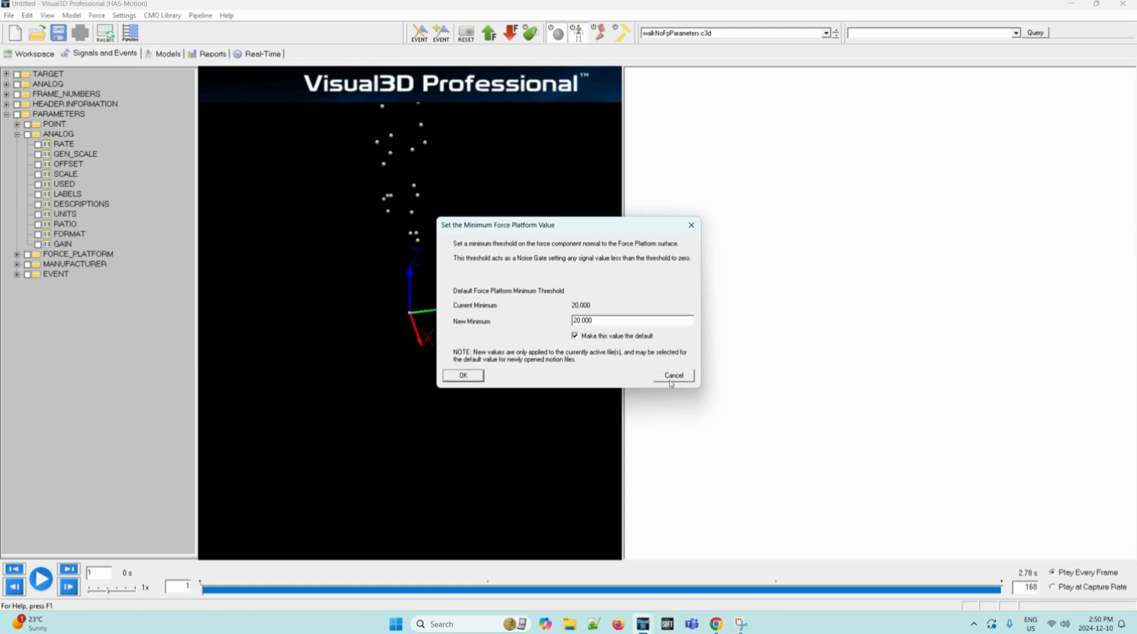
left_click(672, 375)
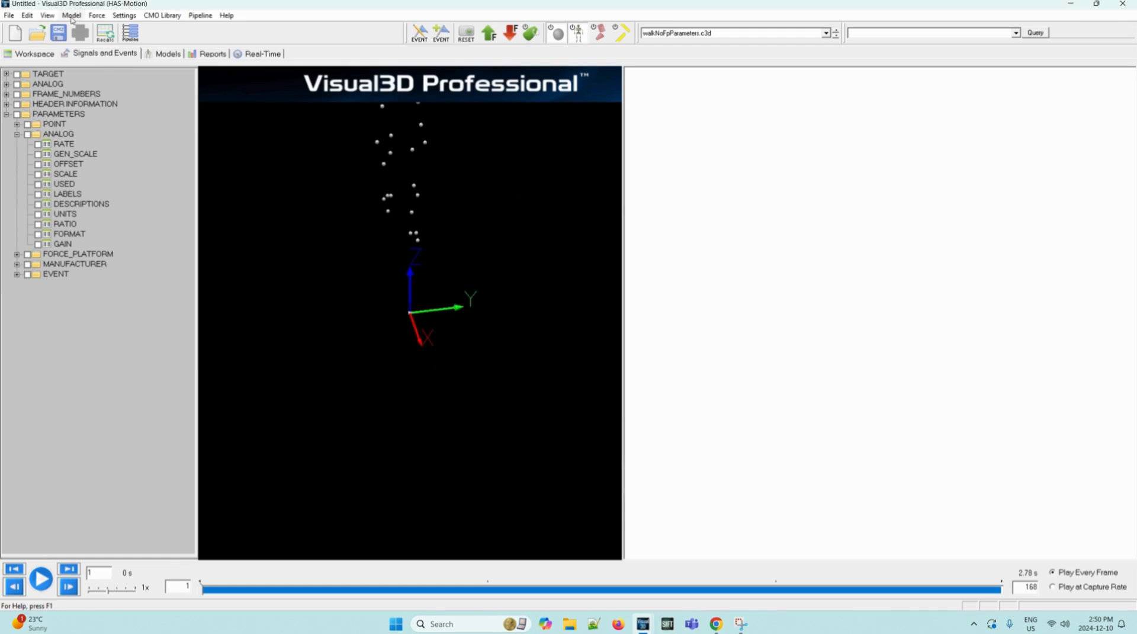
Step: Open the Force menu's center-of-pressure distance to segment dialog, showing 0.2 m
left_click(96, 14)
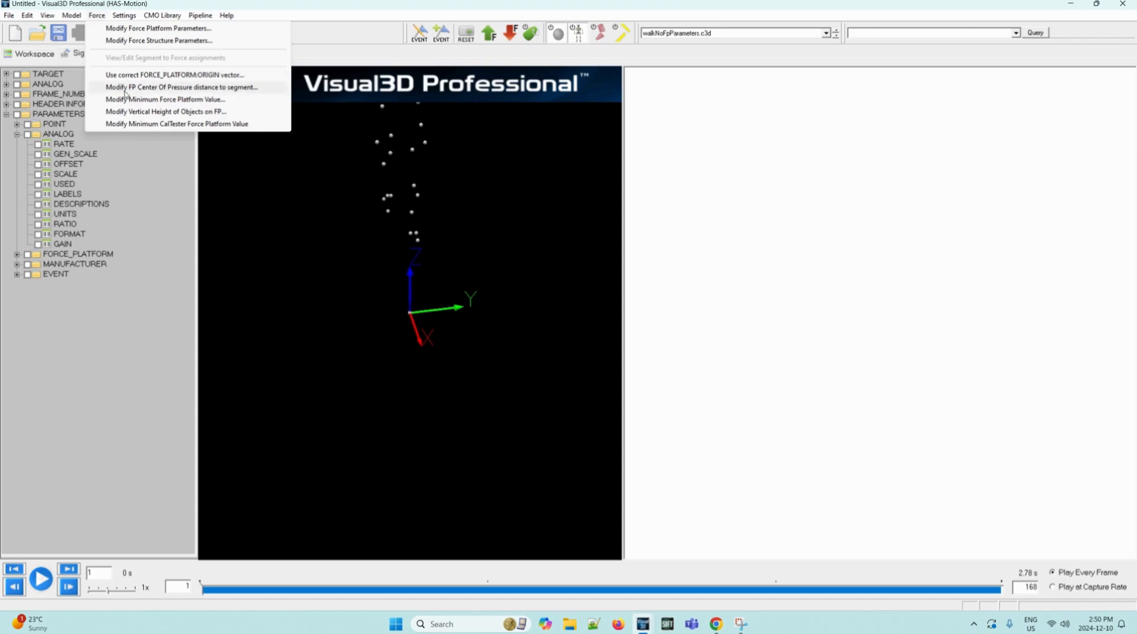
left_click(181, 87)
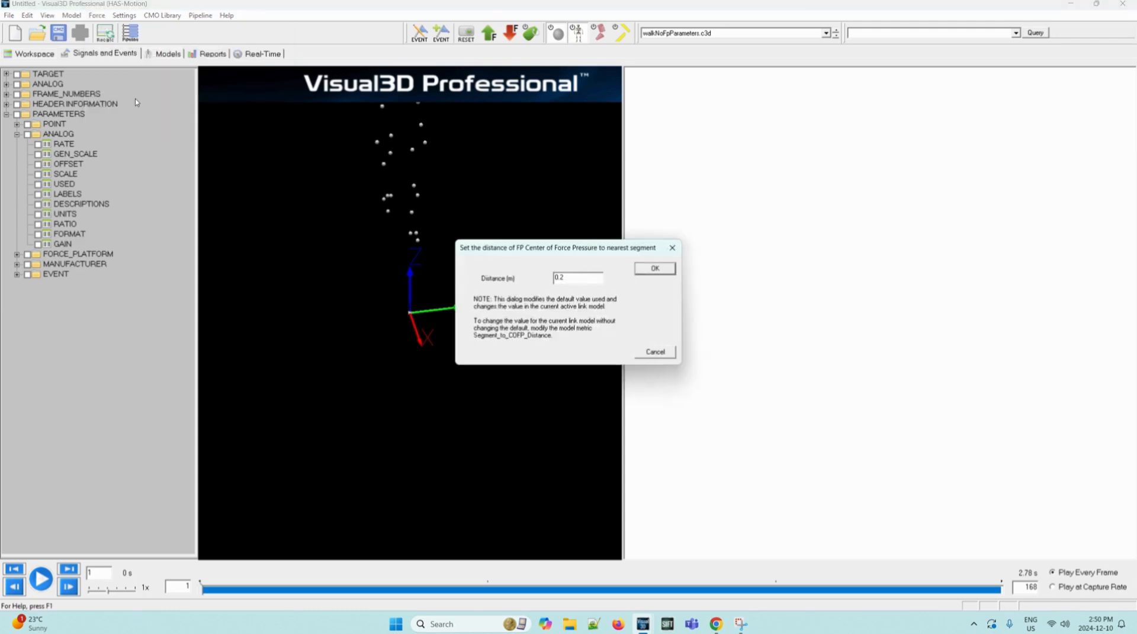